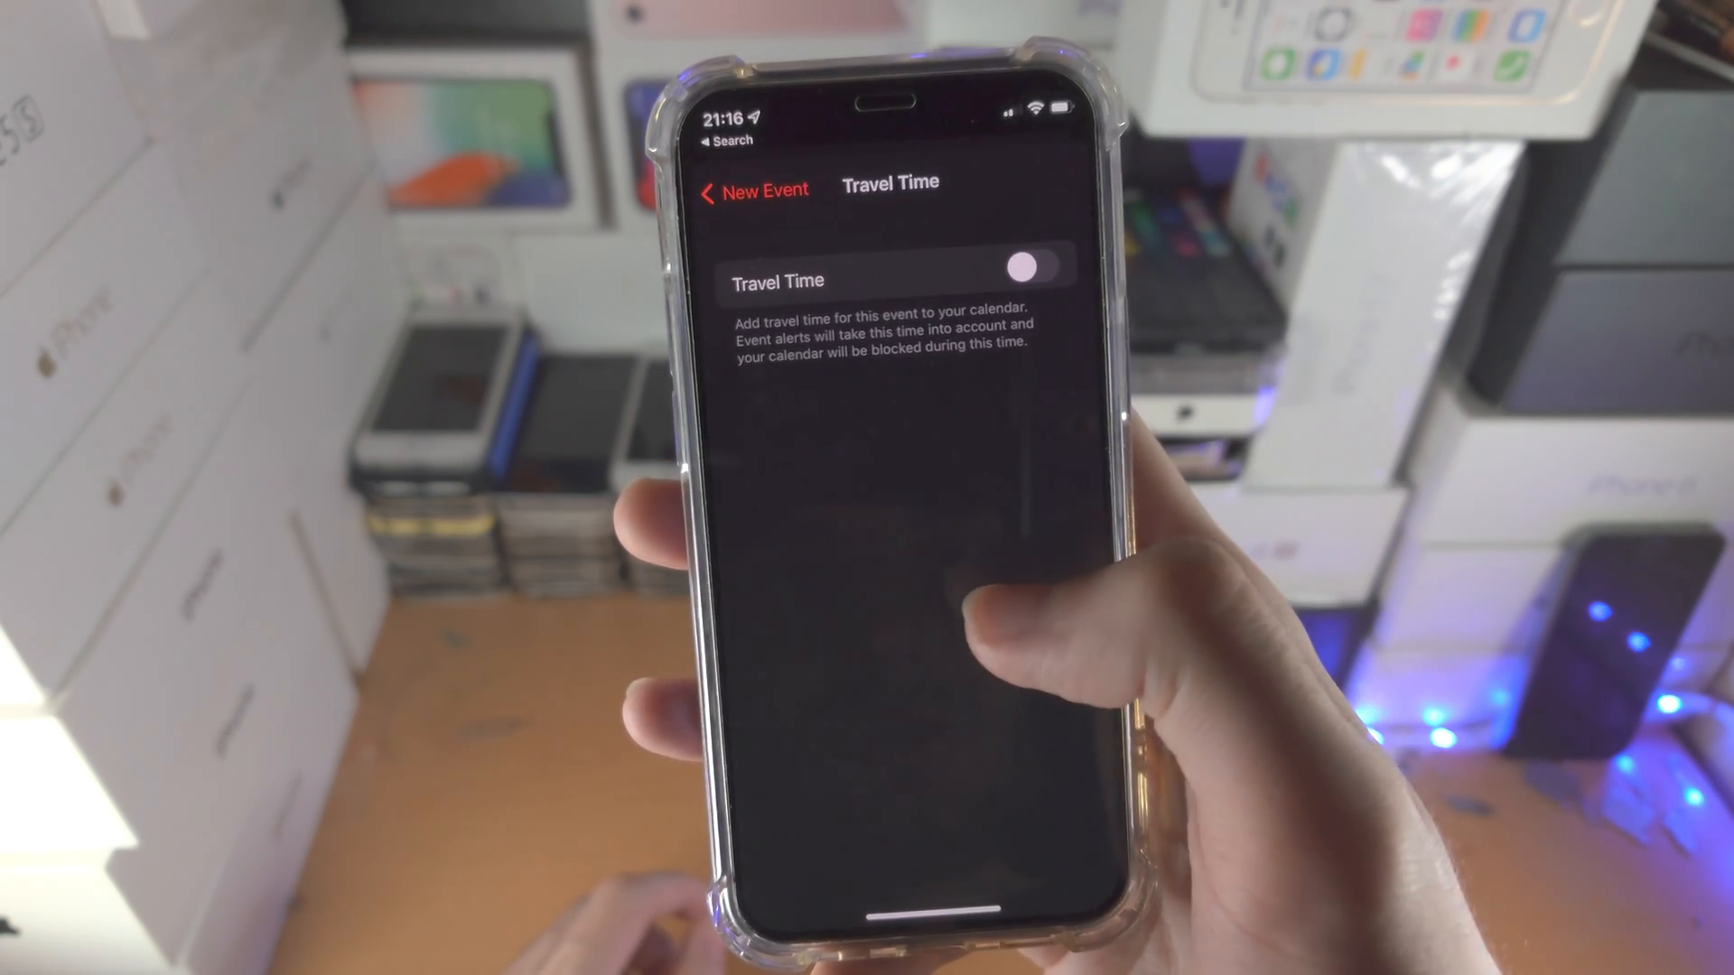
Return from the travel time settings to the New Event form
{"action": "left_click", "coordinate": [754, 188]}
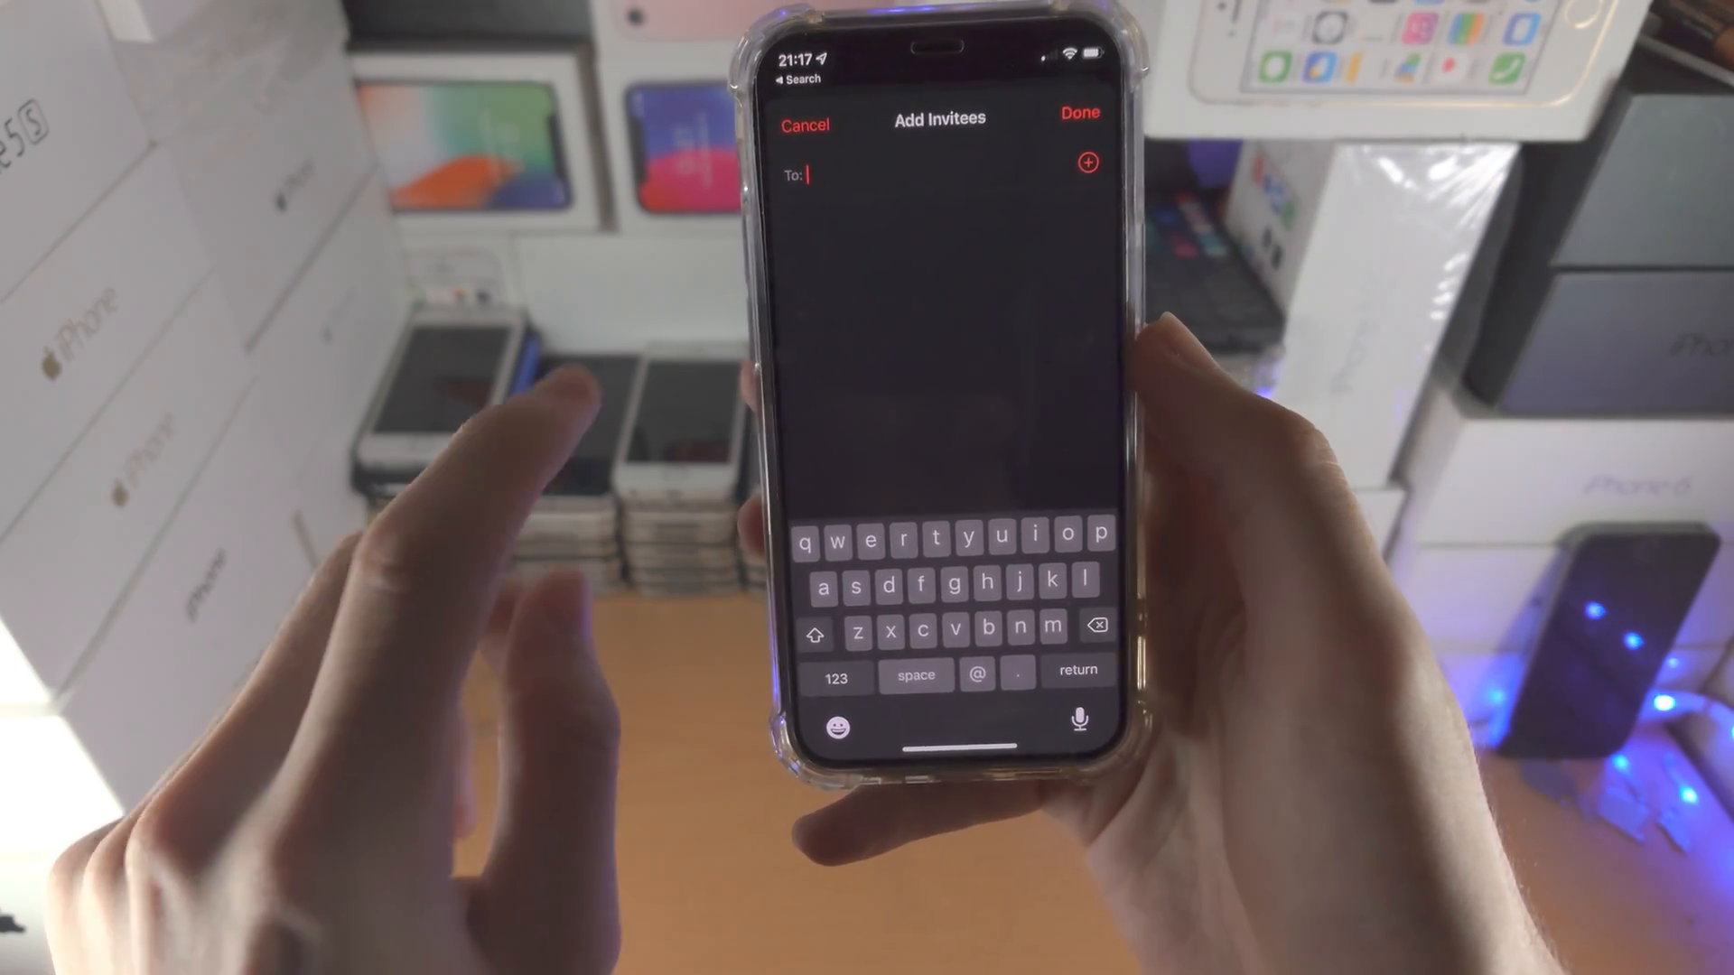
Dismiss the Add Invitees screen without adding anyone
{"action": "left_click", "coordinate": [805, 123]}
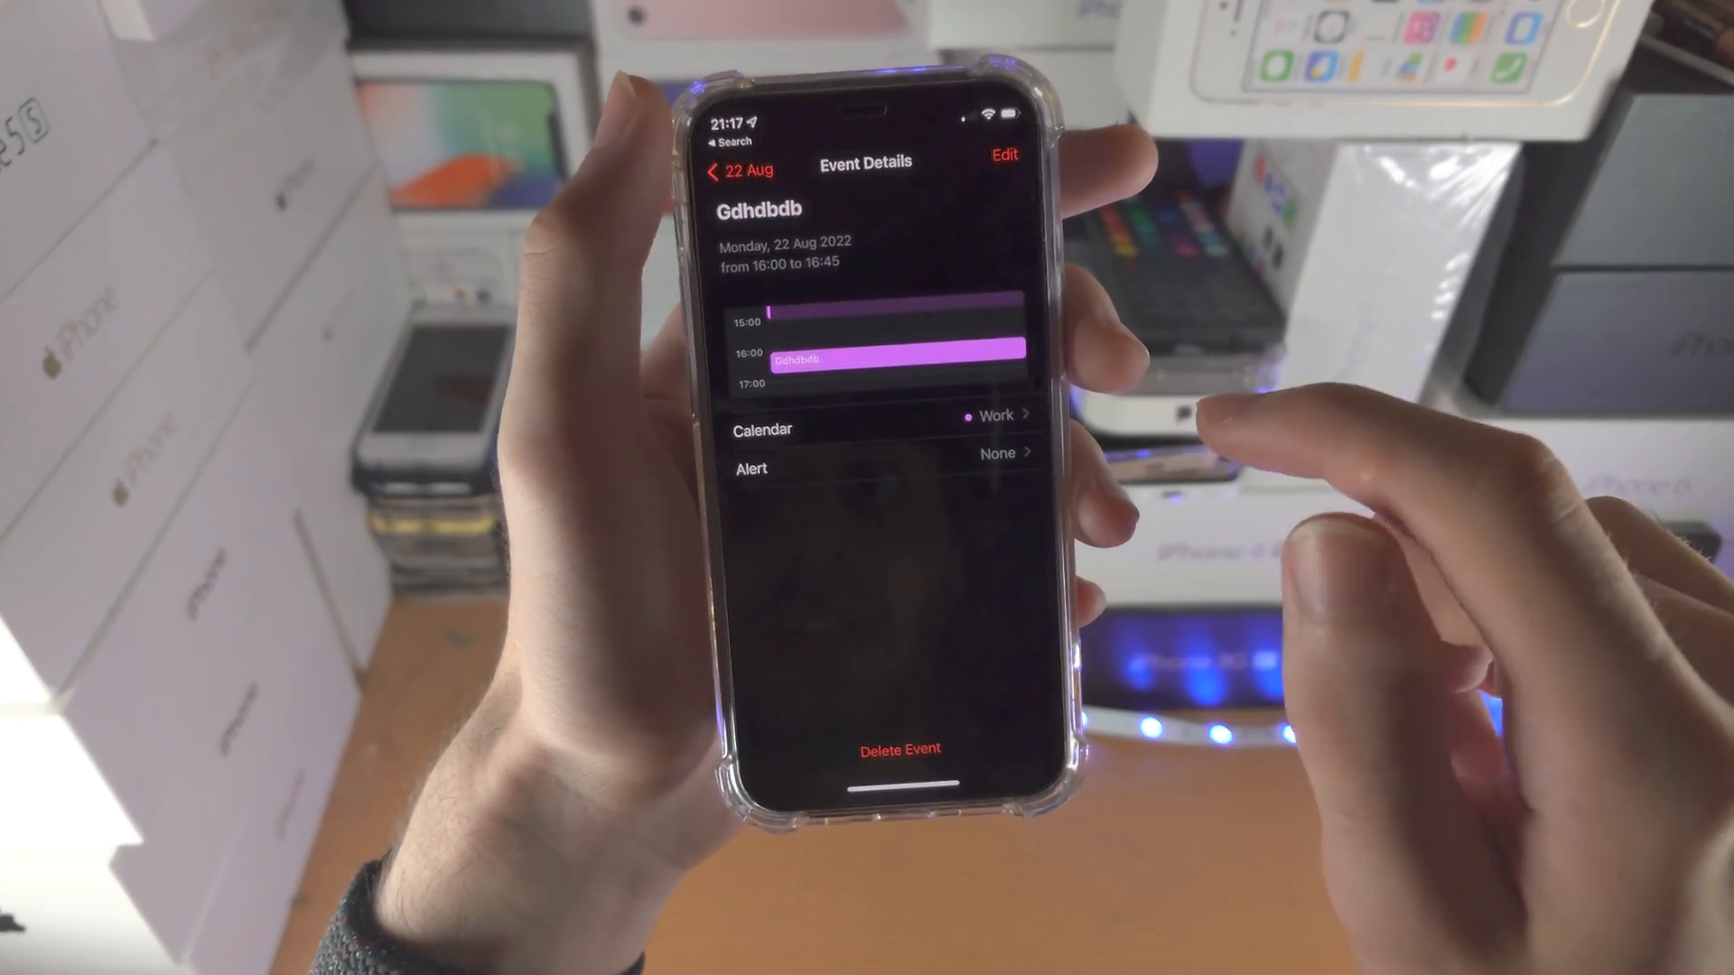
Go back to the 22 Aug day view and open the daily repeating event for editing
{"action": "left_click", "coordinate": [1002, 155]}
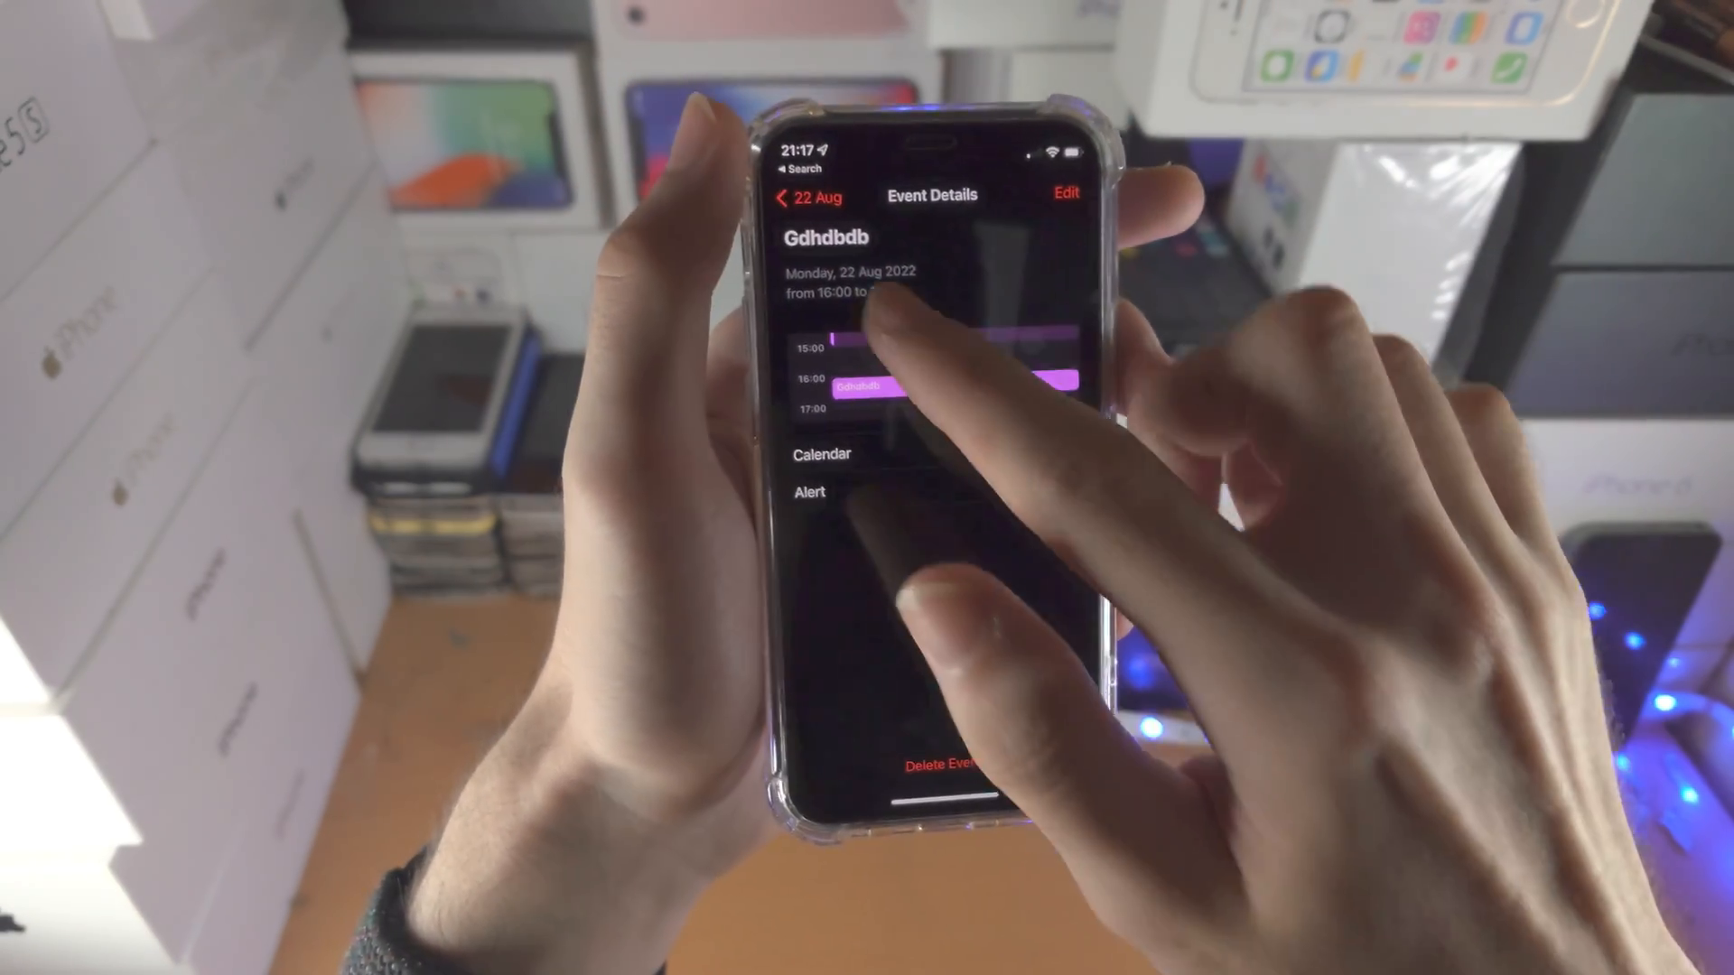
{"action": "left_click", "coordinate": [807, 198]}
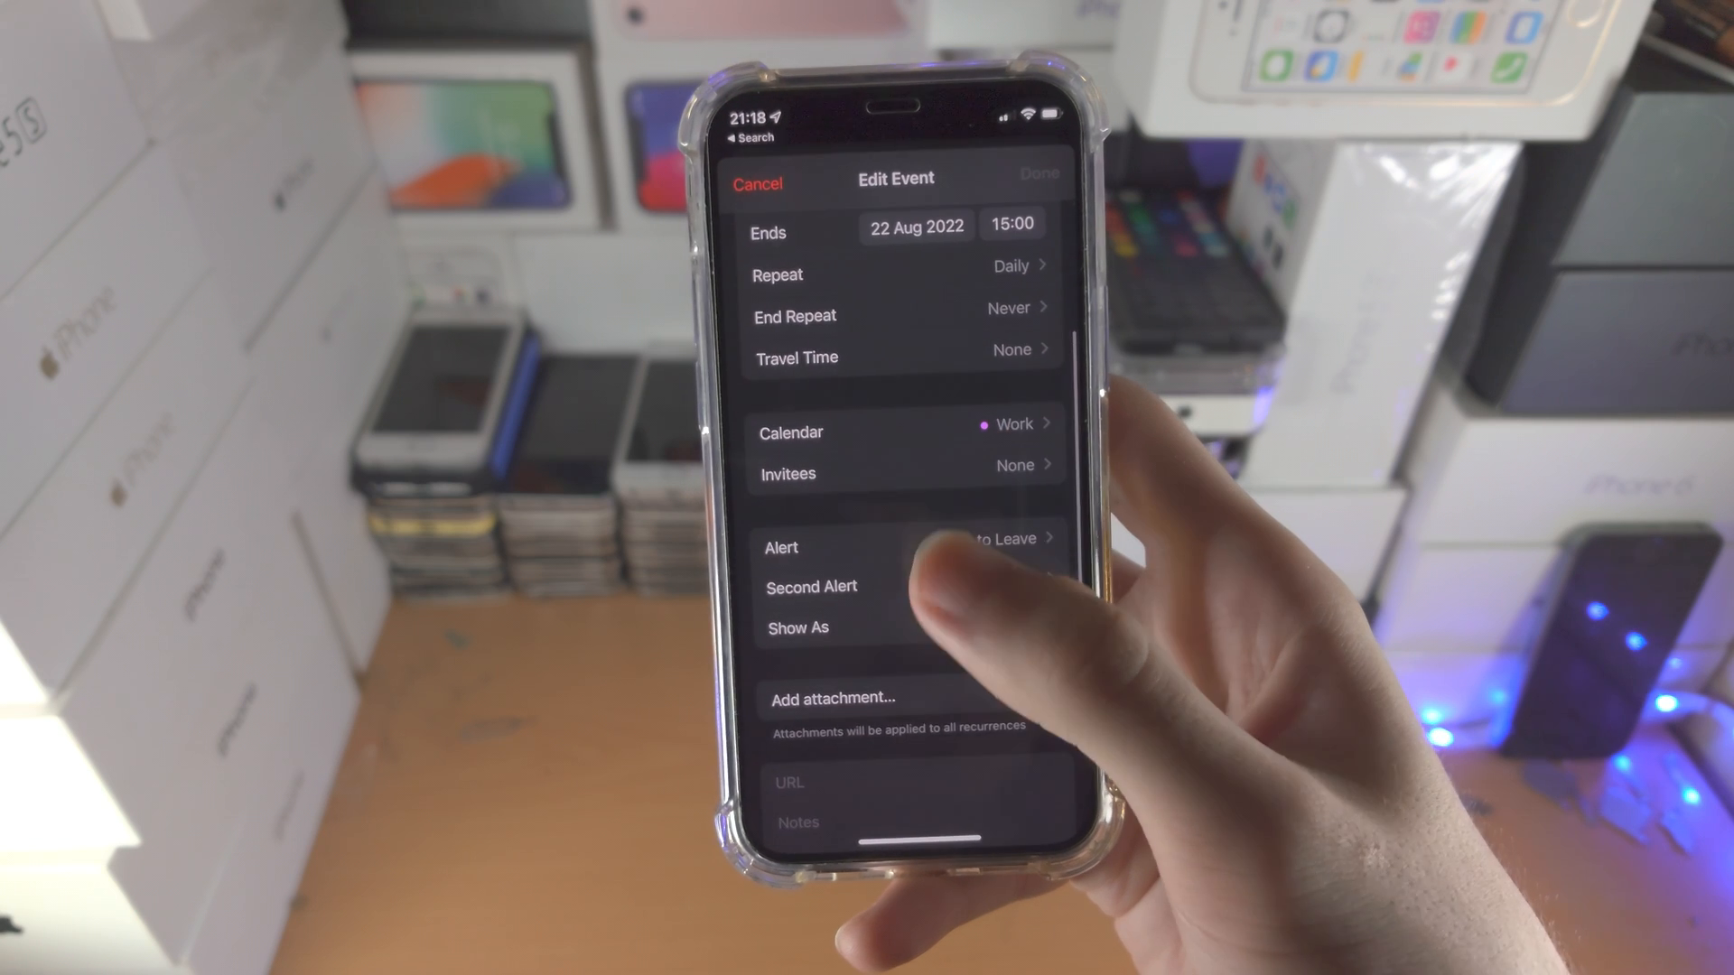
Review the Edit Event options of "Make videos" and cancel back to its details
{"action": "scroll", "scroll_direction": "down", "scroll_amount": 3}
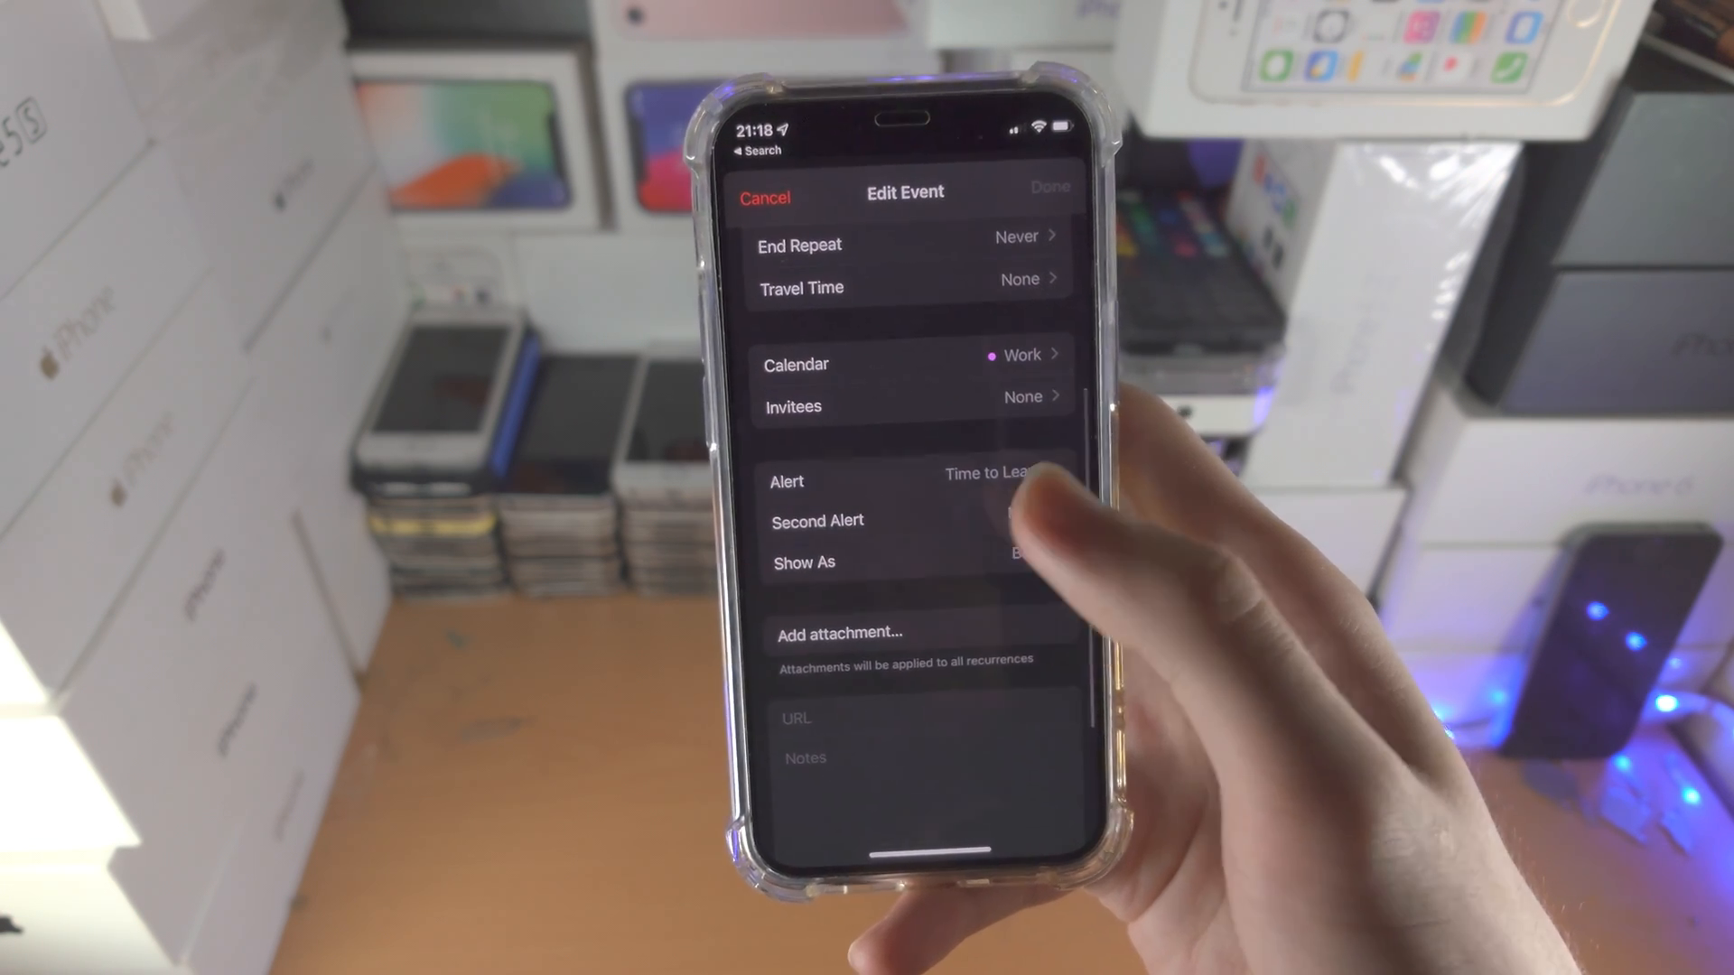
{"action": "scroll", "scroll_direction": "down", "scroll_amount": 3}
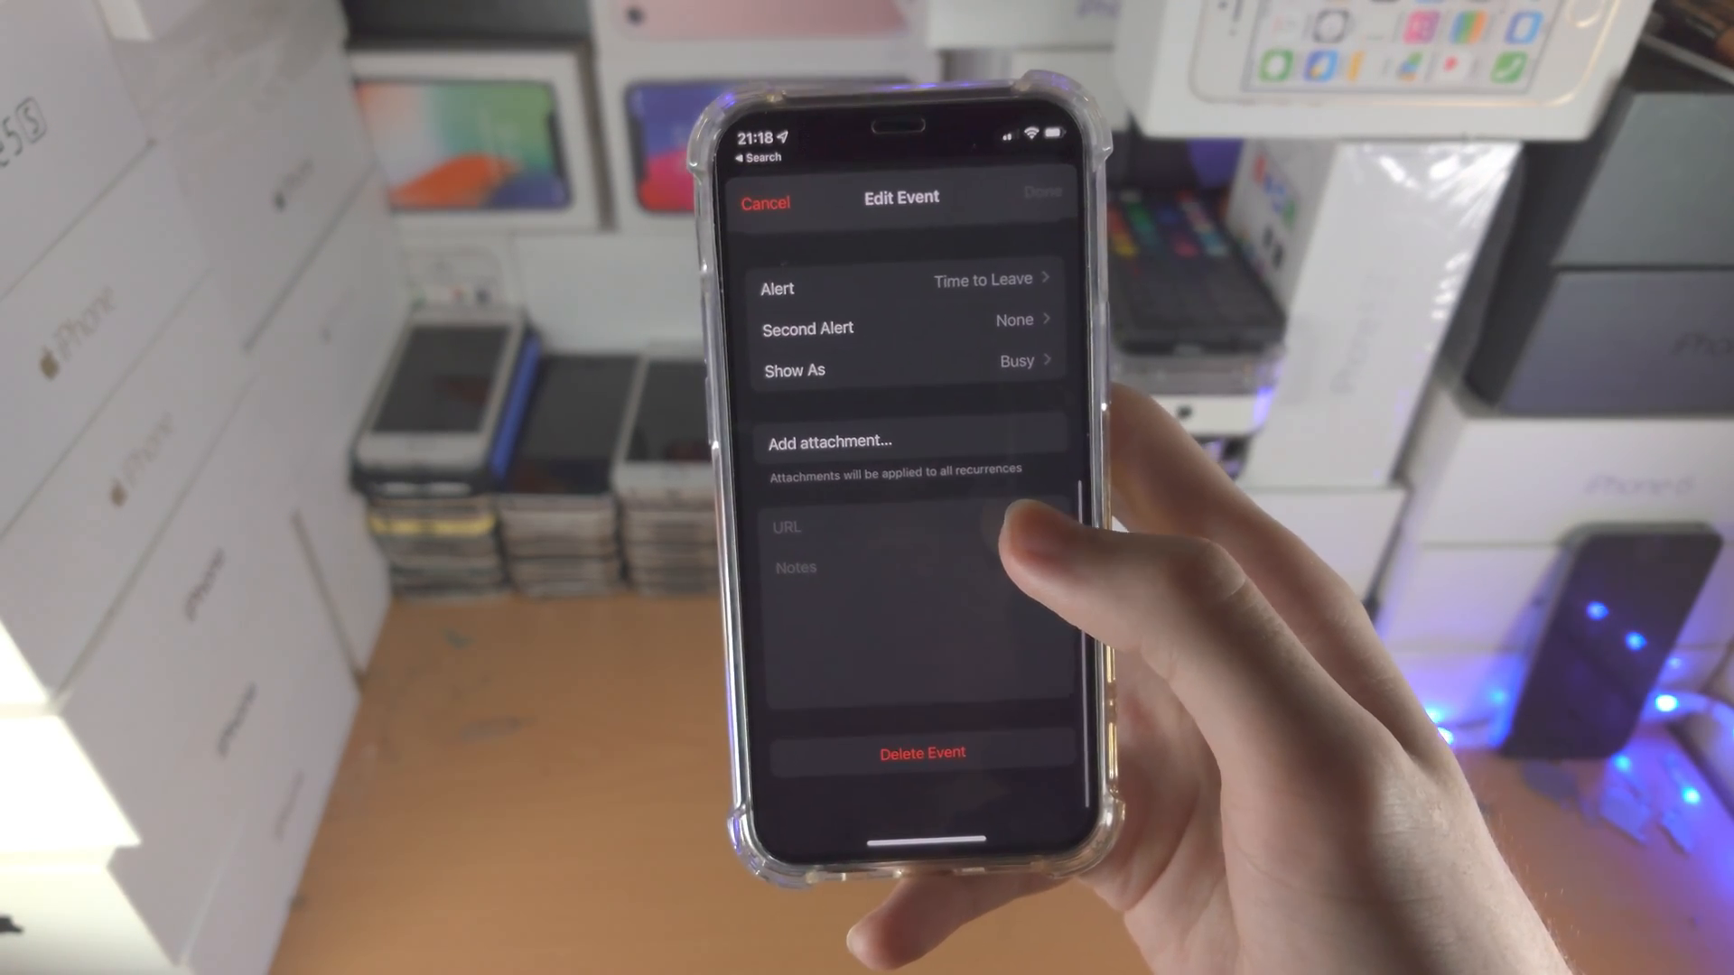
{"action": "left_click", "coordinate": [765, 203]}
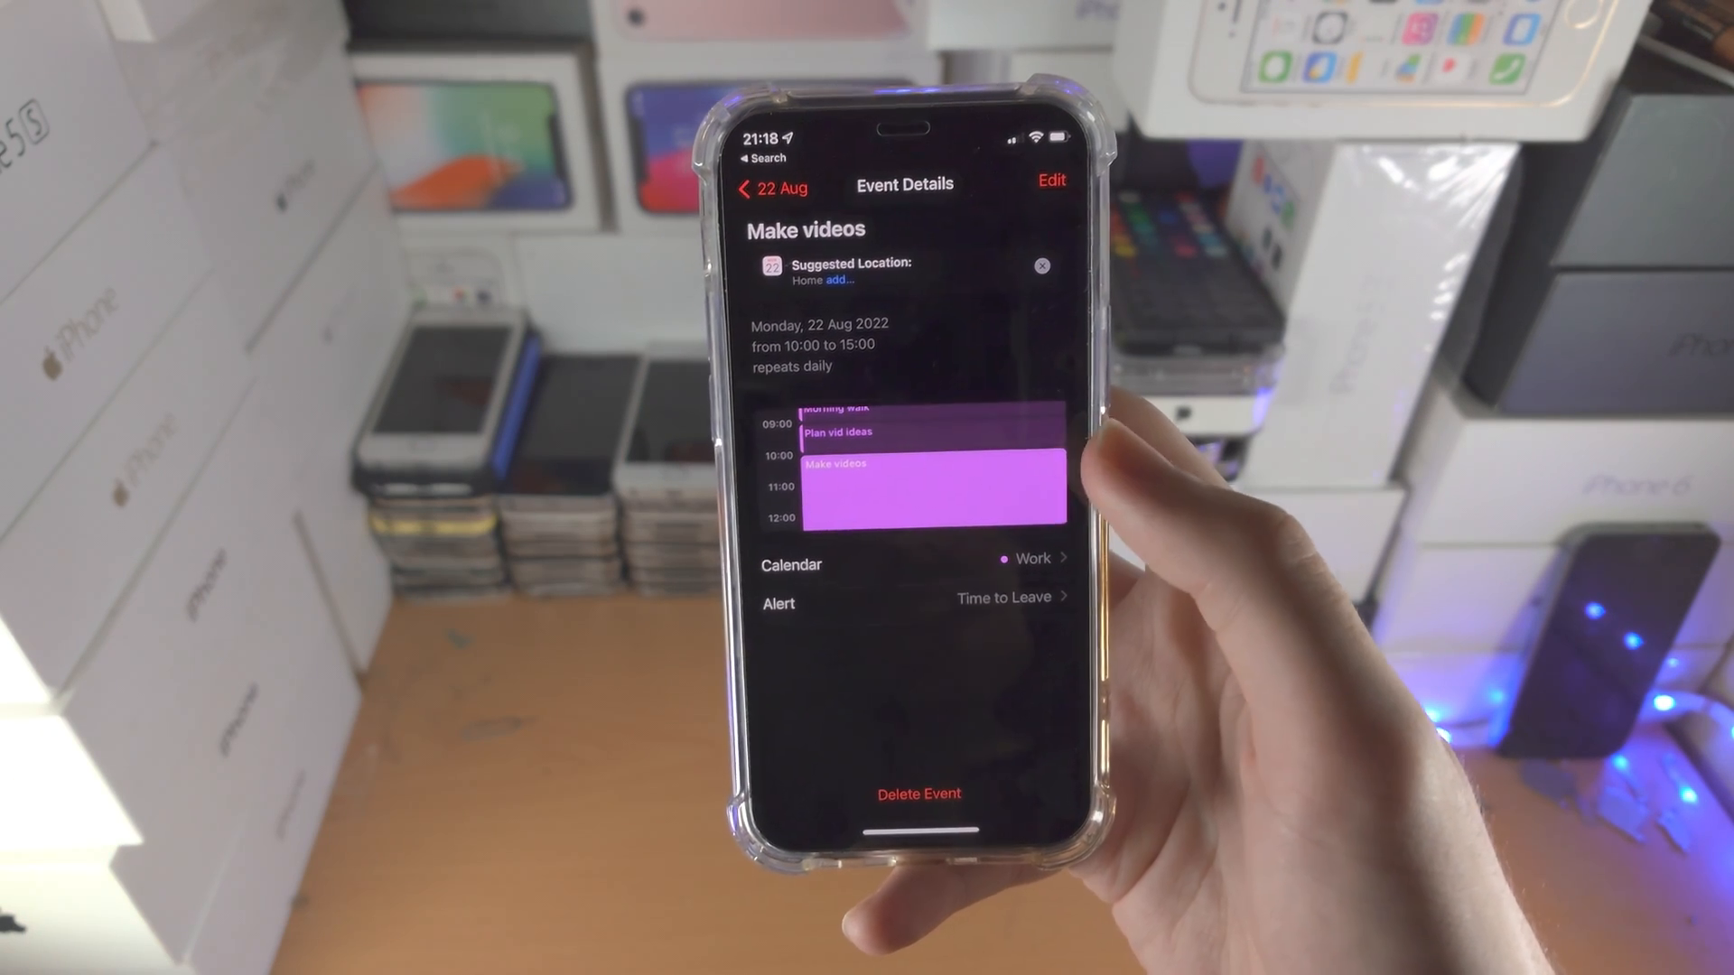